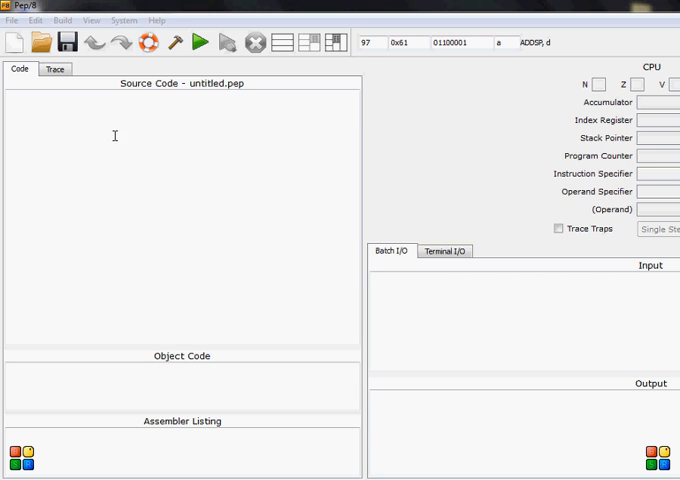
{"action": "mouse_move", "coordinate": [76, 120]}
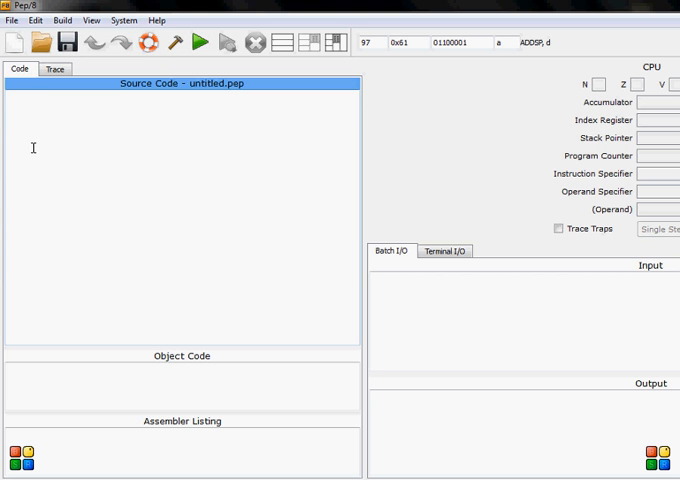
Focus the source pane and bring up the Pep/8 help with its example programs
{"action": "left_click", "coordinate": [20, 40]}
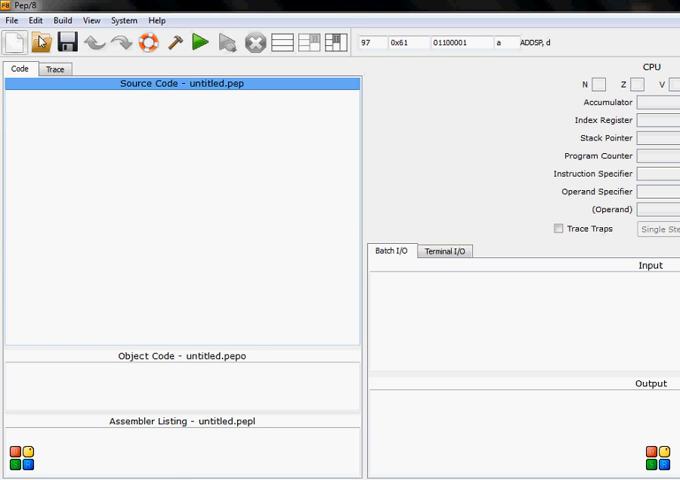
{"action": "left_click", "coordinate": [44, 42]}
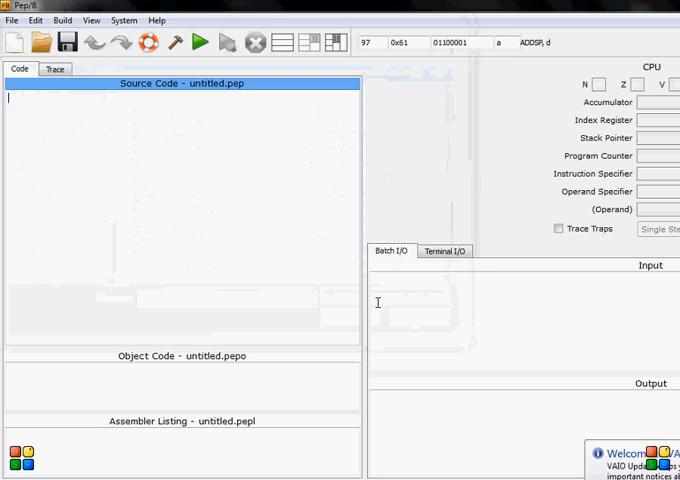
{"action": "left_click", "coordinate": [12, 20]}
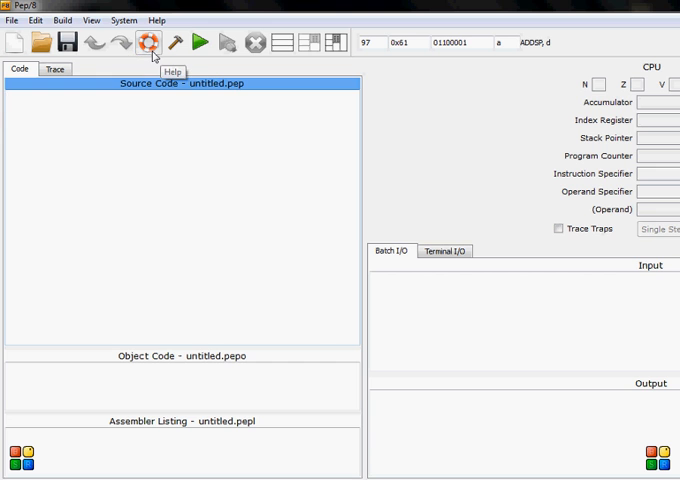
{"action": "left_click", "coordinate": [150, 42]}
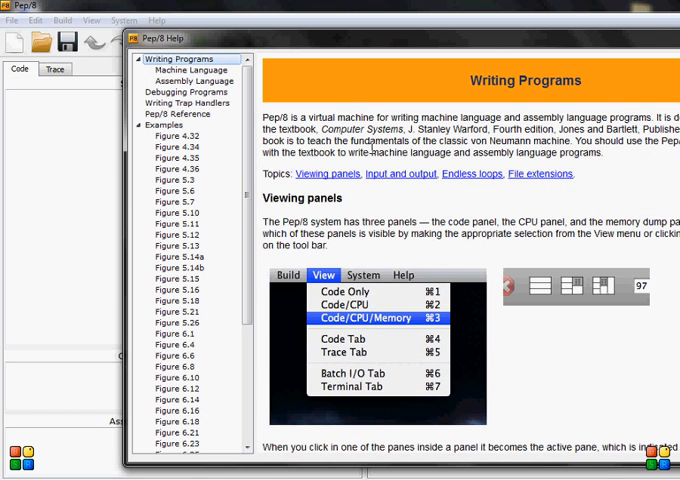
Browse the examples to Figure 6.8, copy it into the source, and select all of the code
{"action": "left_click", "coordinate": [172, 190]}
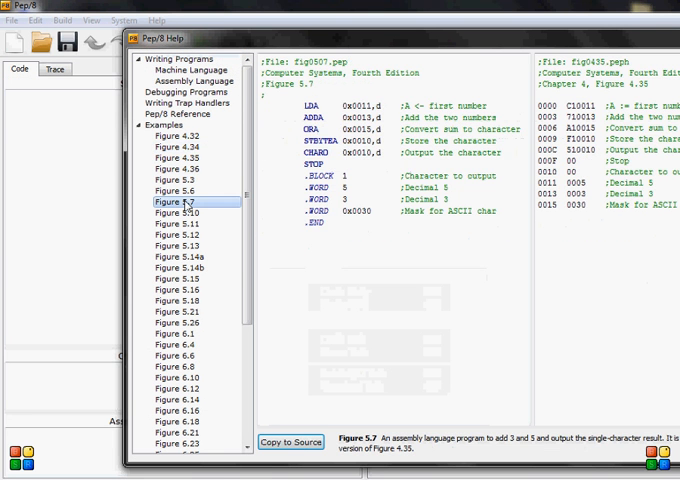
{"action": "left_click", "coordinate": [174, 320]}
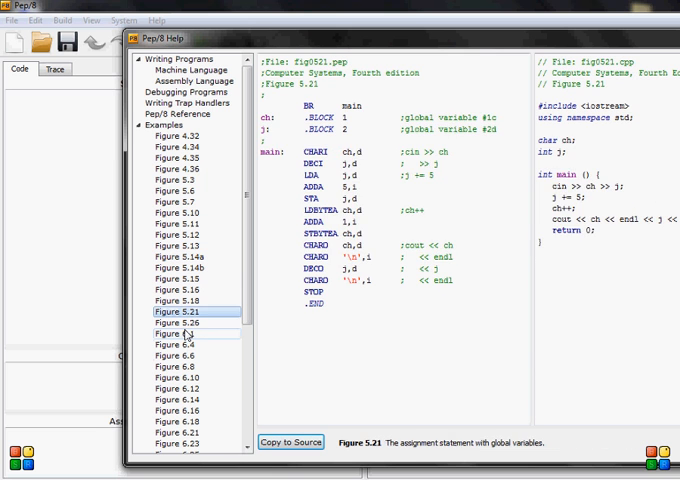
{"action": "left_click", "coordinate": [174, 334]}
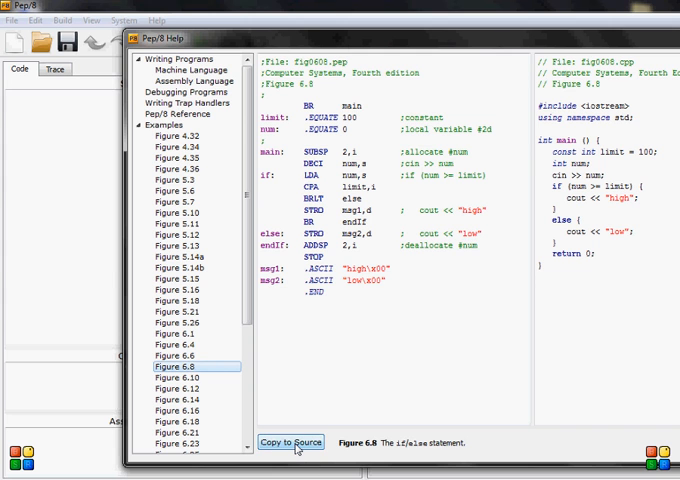
{"action": "left_click", "coordinate": [288, 442]}
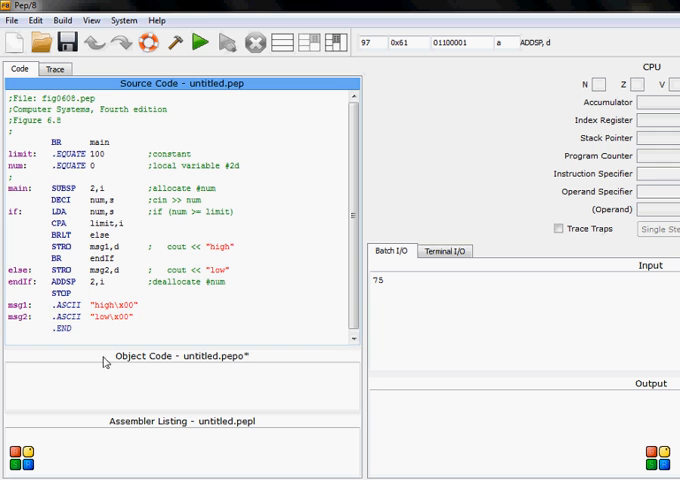
{"action": "key", "text": "ctrl+a"}
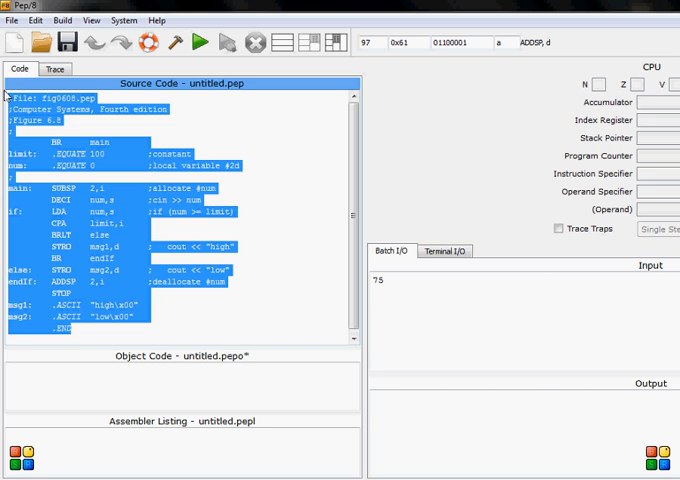
Delete the copied example code, then switch between the Terminal I/O and Batch I/O views
{"action": "left_click", "coordinate": [148, 42]}
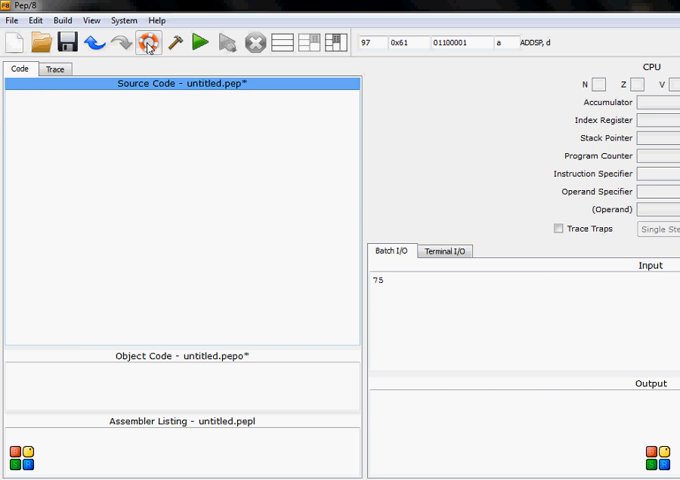
{"action": "mouse_move", "coordinate": [174, 44]}
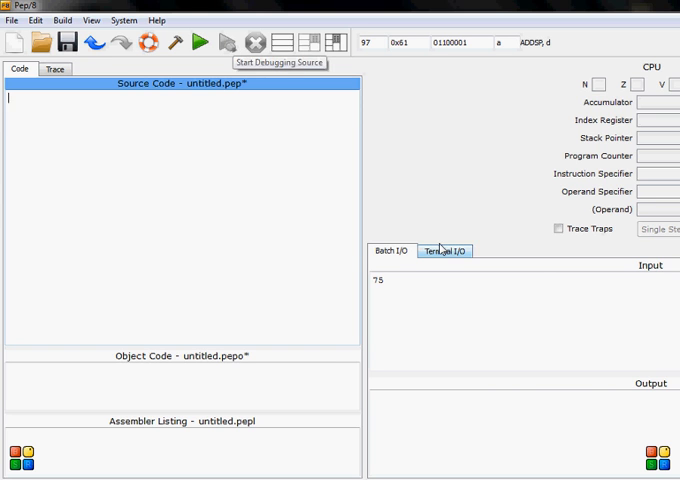
{"action": "left_click", "coordinate": [444, 252]}
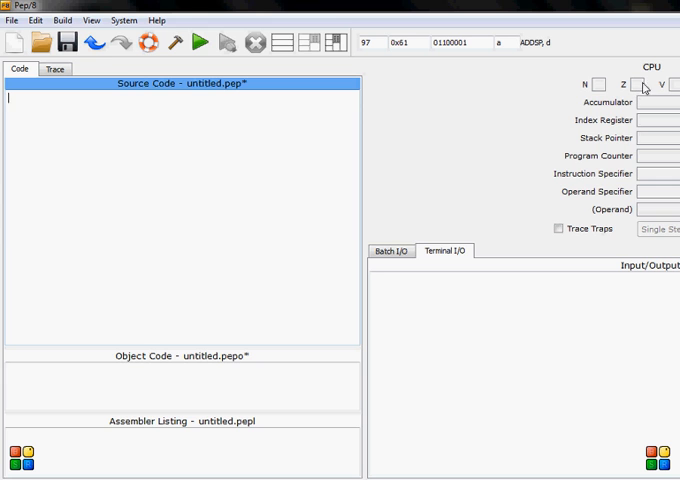
{"action": "left_click", "coordinate": [390, 252]}
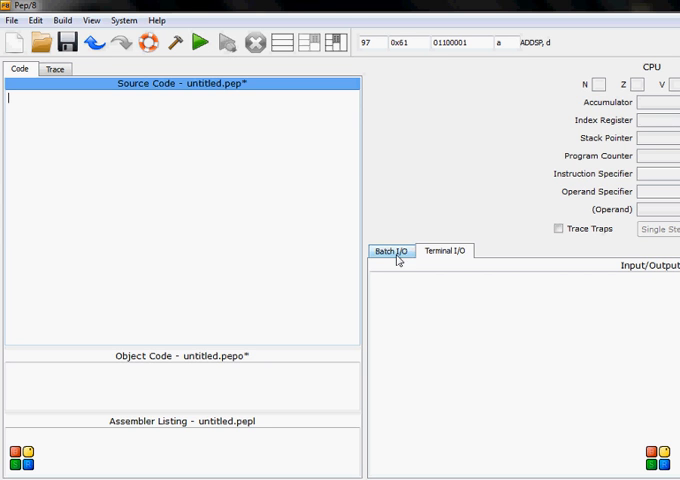
{"action": "left_click", "coordinate": [388, 252]}
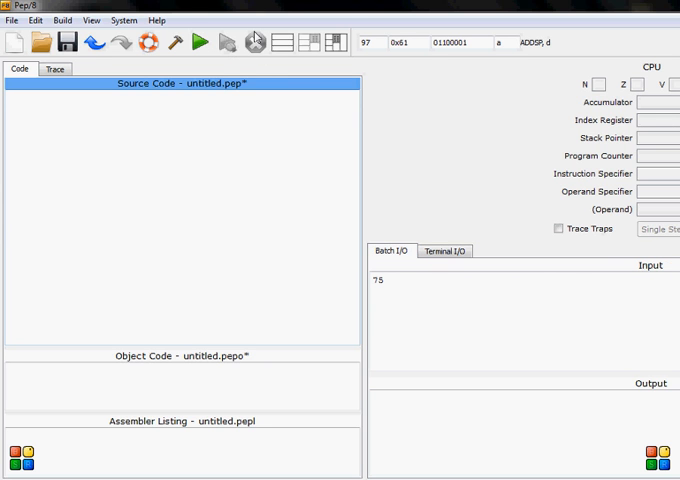
{"action": "mouse_move", "coordinate": [230, 40]}
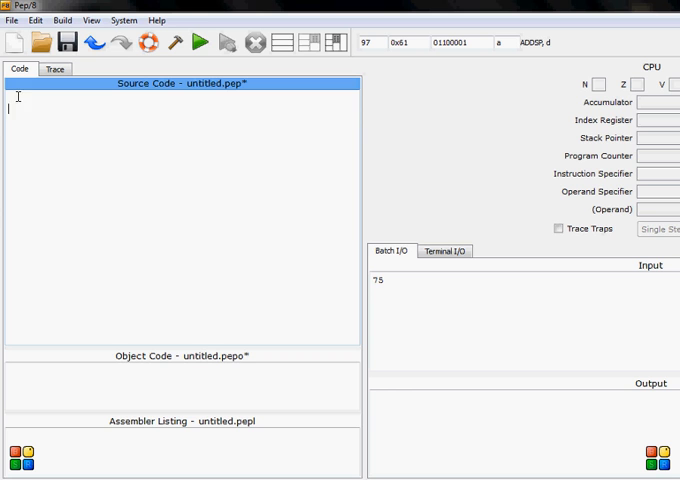
{"action": "mouse_move", "coordinate": [48, 240]}
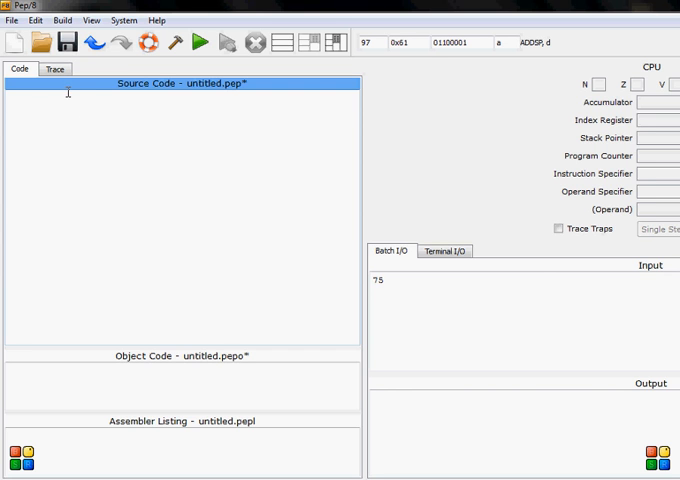
{"action": "mouse_move", "coordinate": [162, 122]}
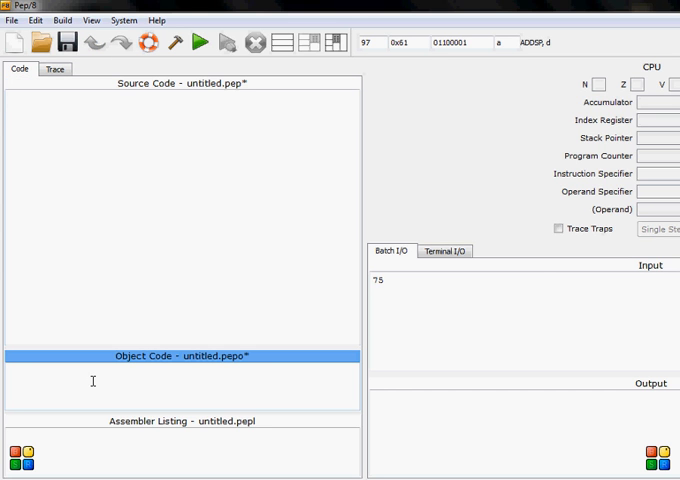
{"action": "mouse_move", "coordinate": [30, 380]}
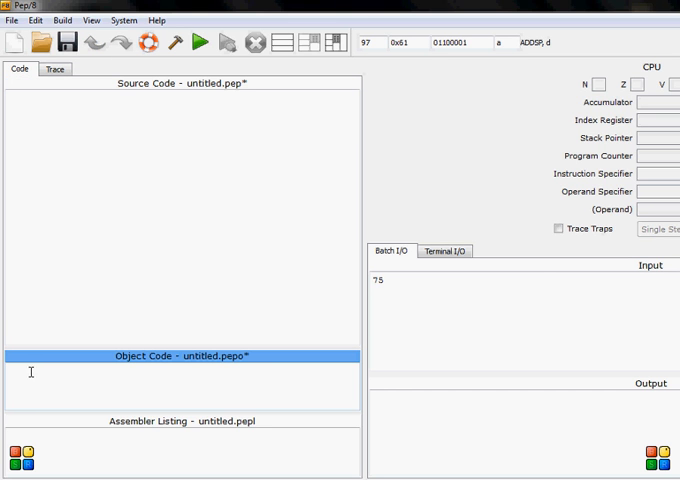
{"action": "mouse_move", "coordinate": [16, 154]}
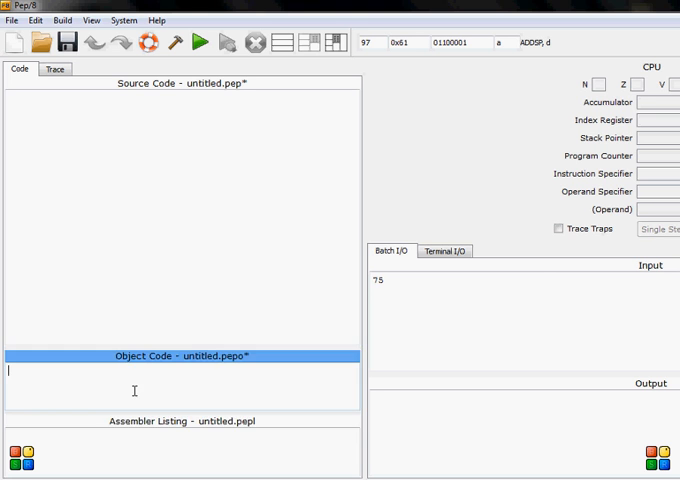
{"action": "mouse_move", "coordinate": [118, 404]}
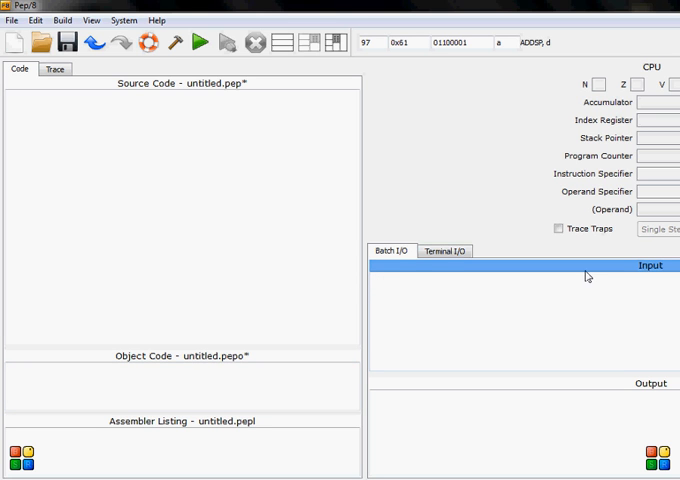
Focus the empty batch input area so source, object code and input are all blank
{"action": "left_click", "coordinate": [376, 284]}
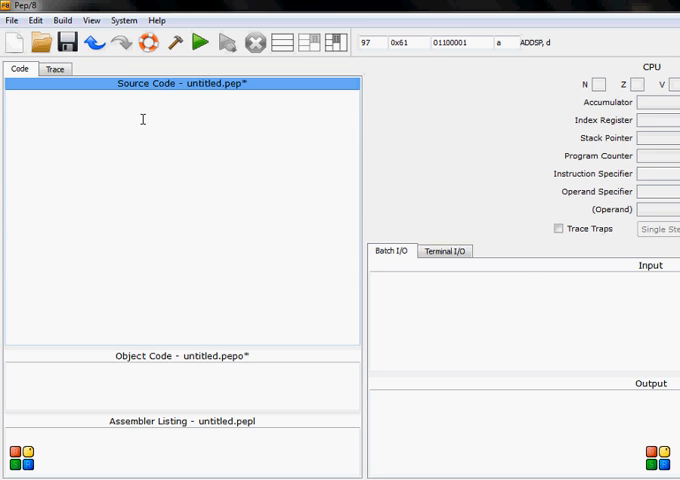
Write 'BR Main' followed by the variable declaration 'z: .BLOCK 2'
{"action": "type", "text": "BR"}
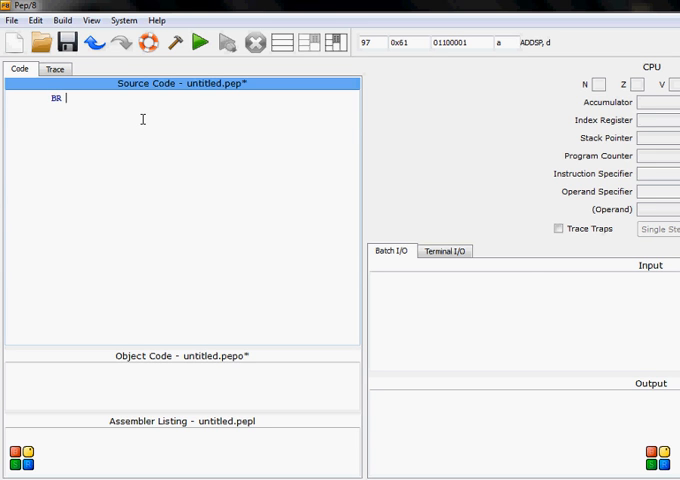
{"action": "type", "text": "M"}
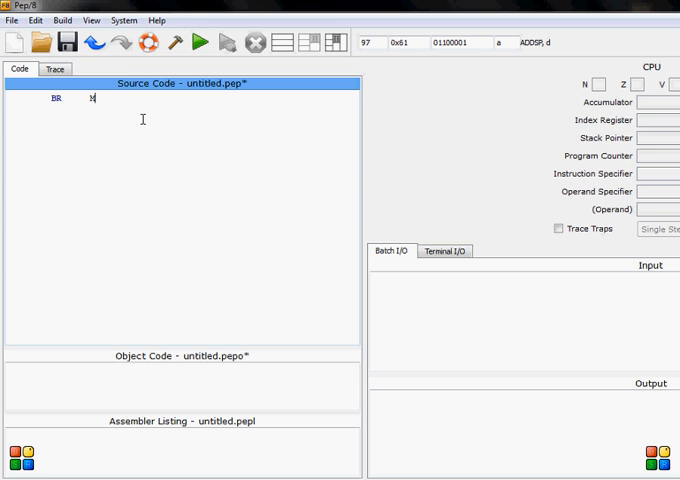
{"action": "type", "text": "ain"}
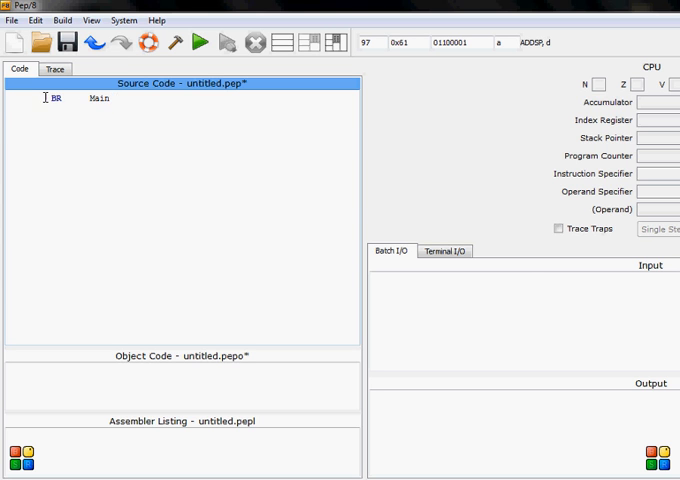
{"action": "left_click", "coordinate": [14, 140]}
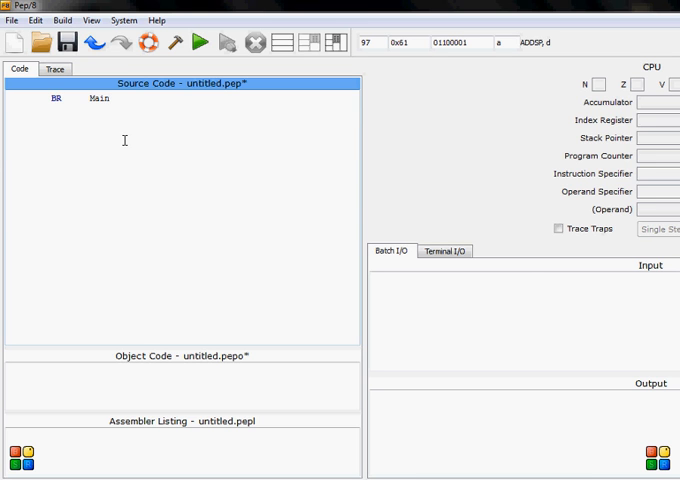
{"action": "mouse_move", "coordinate": [148, 136]}
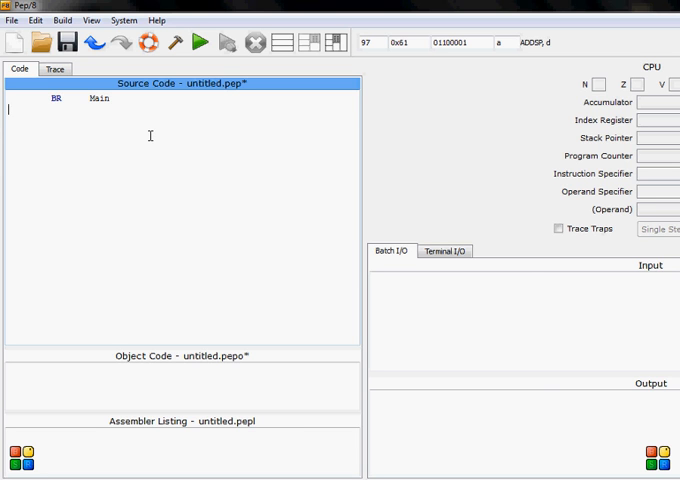
{"action": "type", "text": "z:"}
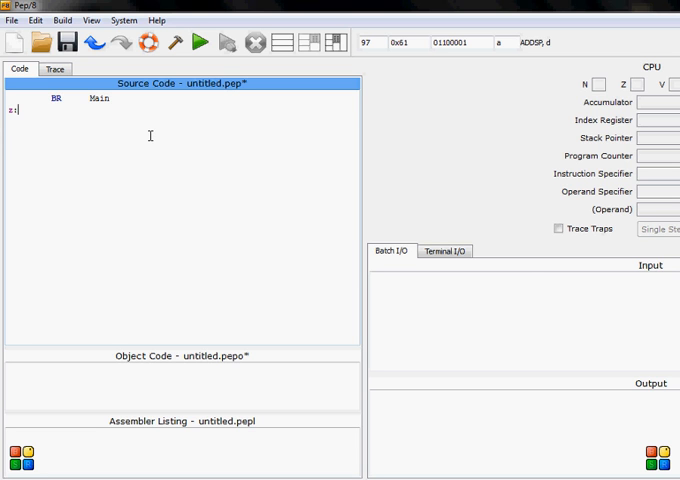
{"action": "type", "text": "."}
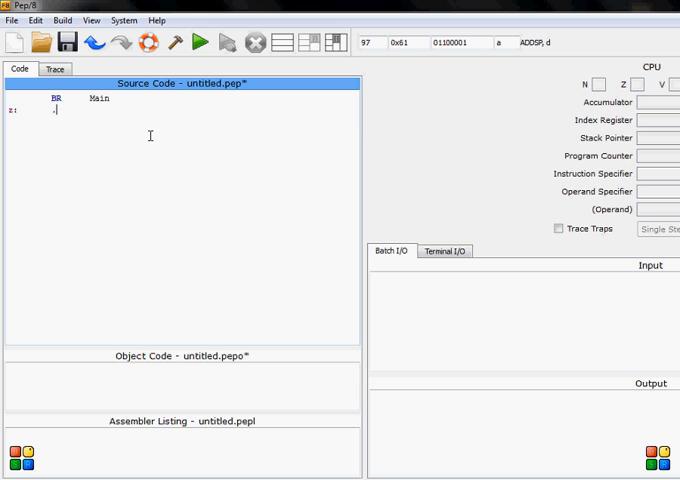
{"action": "type", "text": "BLOCK"}
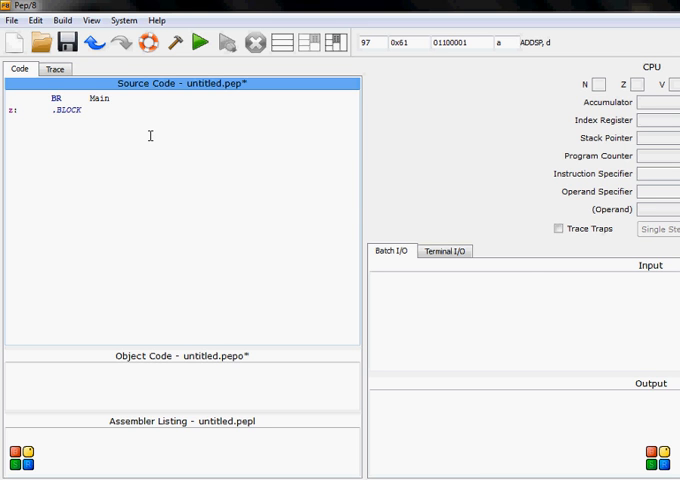
{"action": "type", "text": "2"}
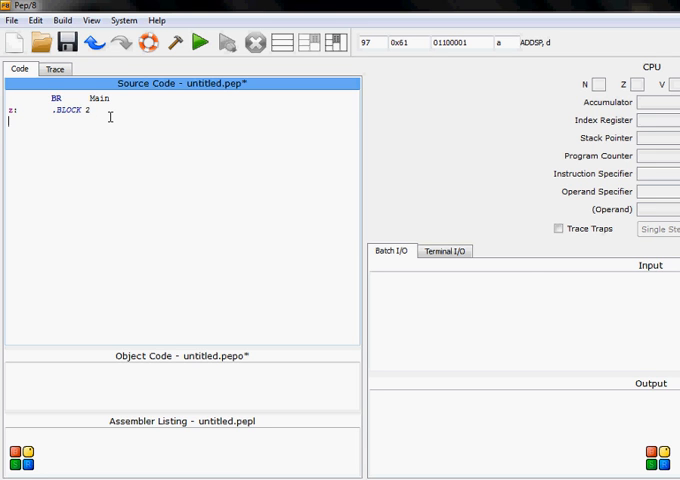
Write the 'Main: DECI z, d' line that reads a decimal into z
{"action": "type", "text": "Main:"}
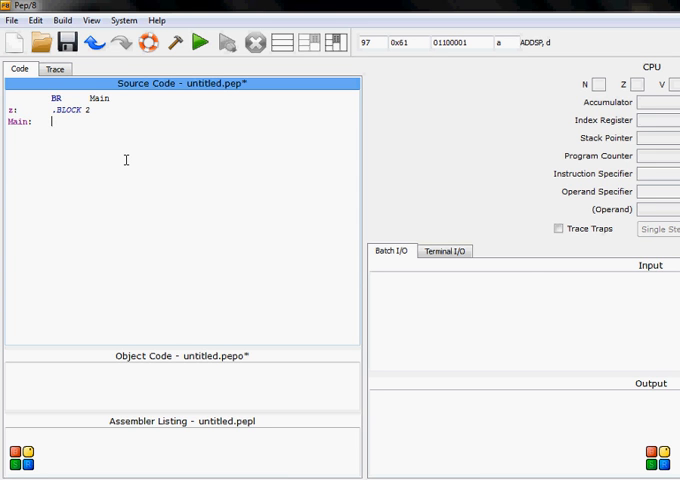
{"action": "type", "text": "DIO"}
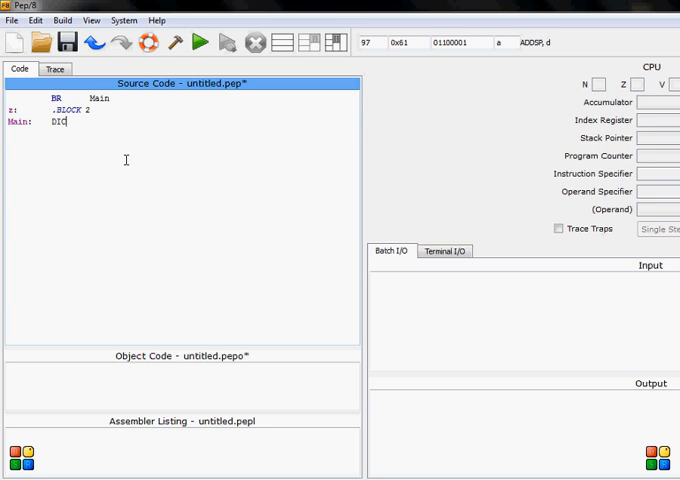
{"action": "type", "text": "I"}
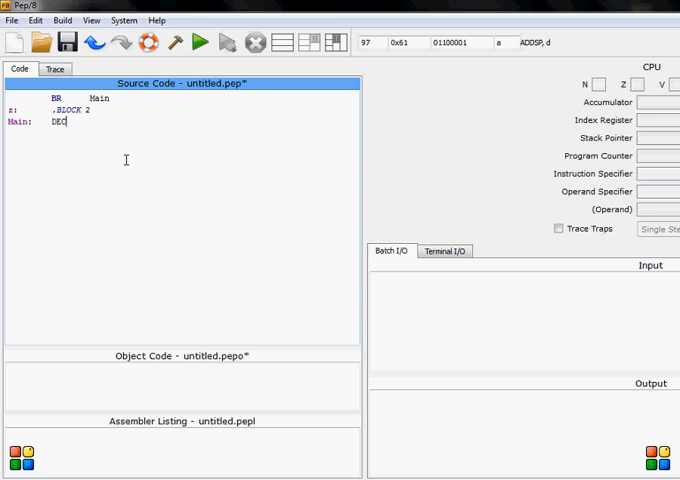
{"action": "type", "text": "I"}
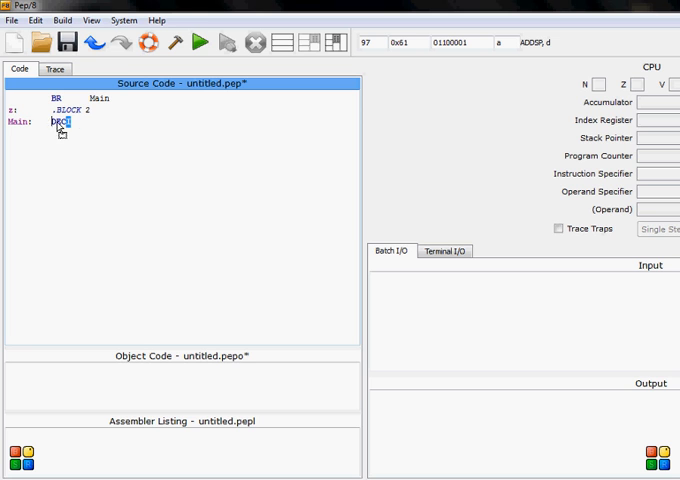
{"action": "type", "text": "DECI"}
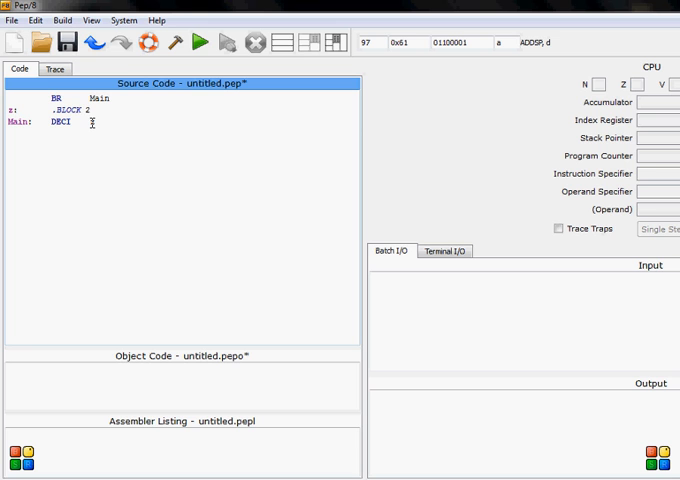
{"action": "type", "text": "z, d"}
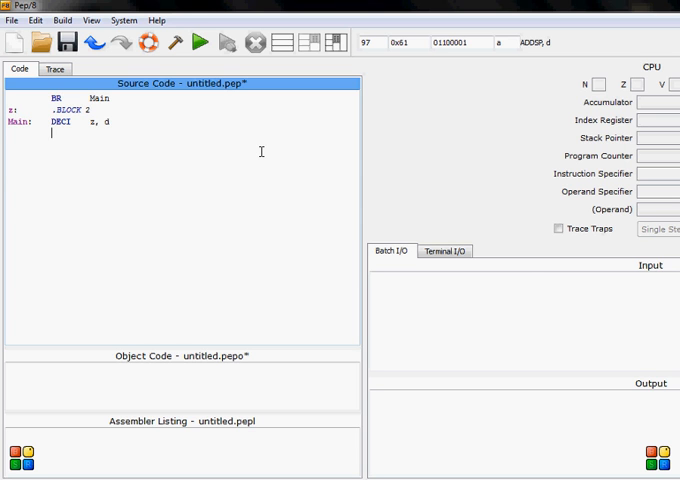
Write 'LDA z, d', 'ADDA 10, i' and 'STA z, d' to add 10 to z
{"action": "type", "text": "LD"}
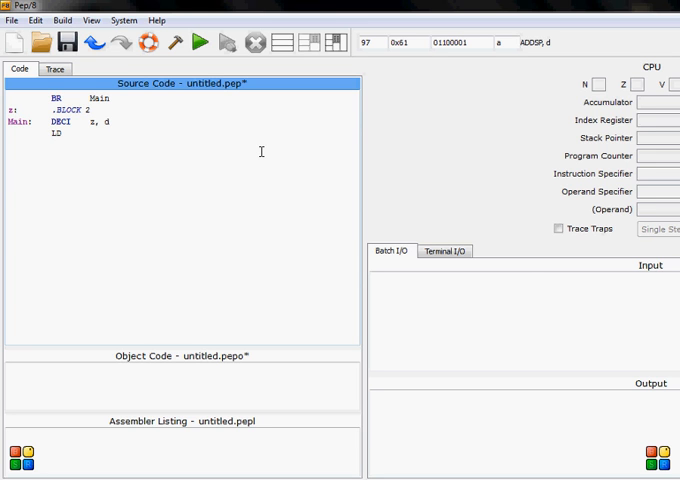
{"action": "type", "text": "A     z, d"}
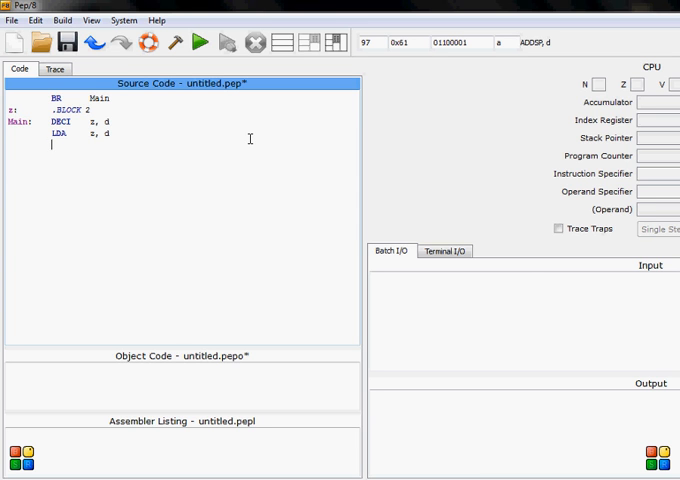
{"action": "type", "text": "ADDA"}
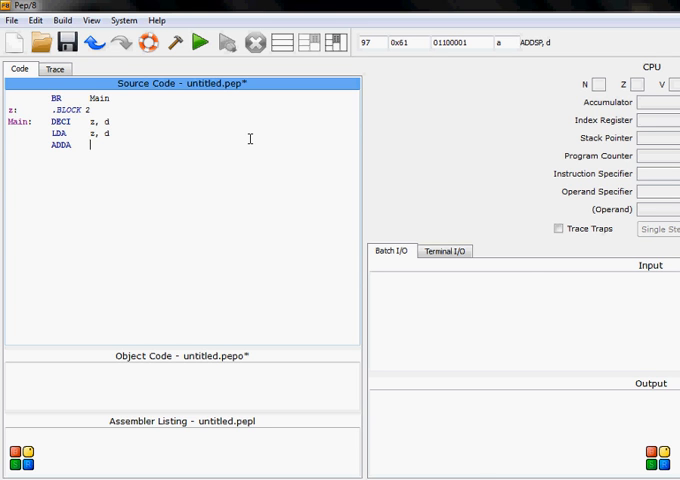
{"action": "type", "text": "10, i"}
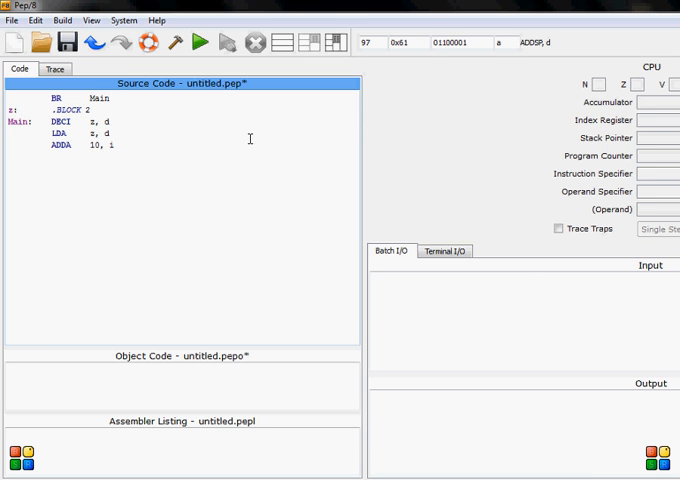
{"action": "type", "text": "ST"}
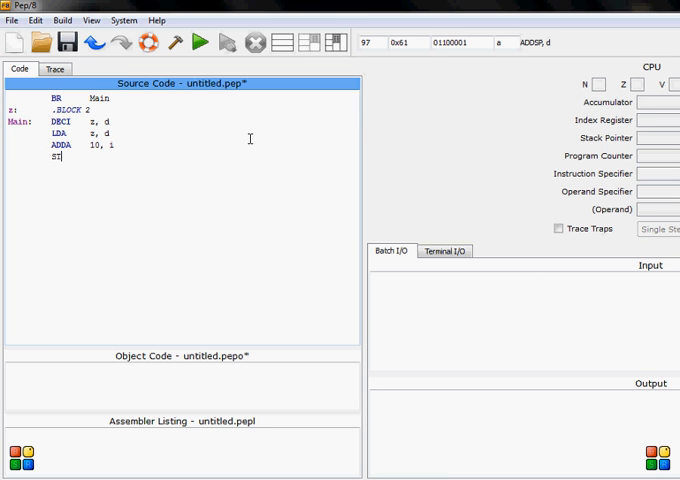
{"action": "type", "text": "A"}
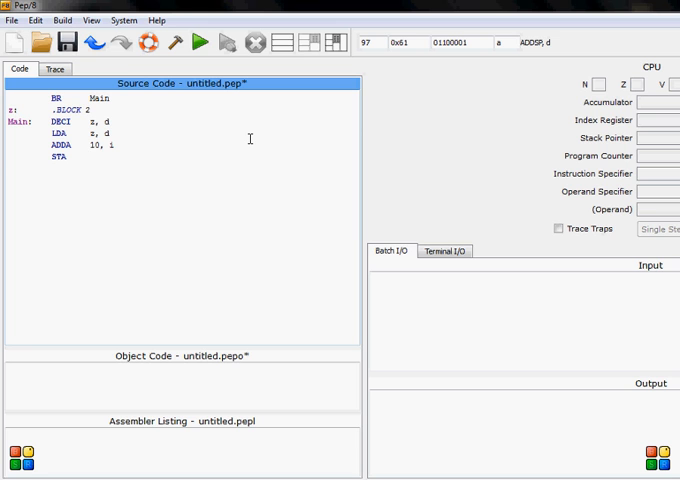
{"action": "type", "text": "z, d"}
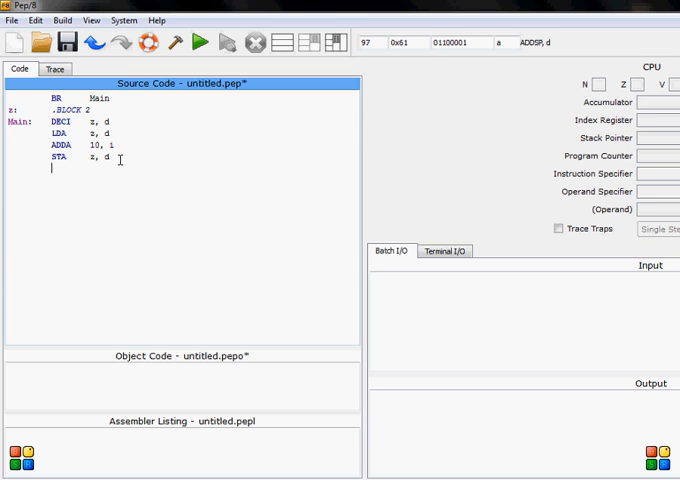
Write 'DECO z, d', 'STOP' and '.END' to print z and close the program
{"action": "type", "text": "DEC"}
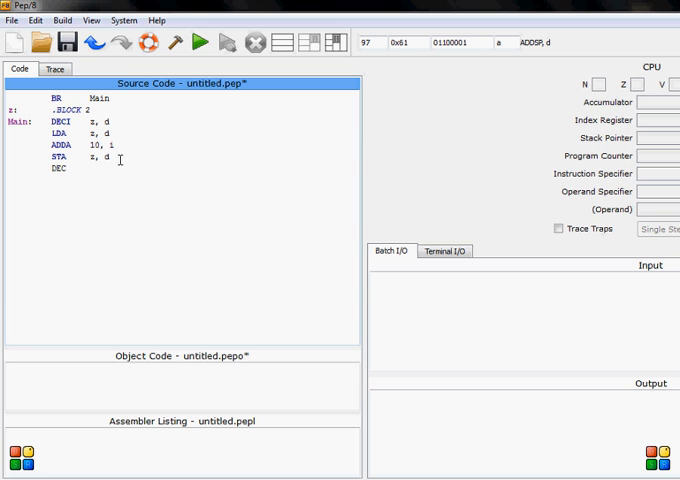
{"action": "type", "text": "O"}
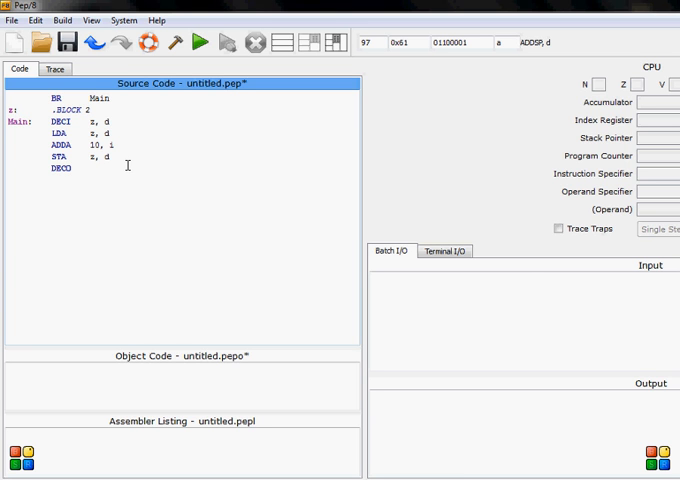
{"action": "type", "text": "z, d"}
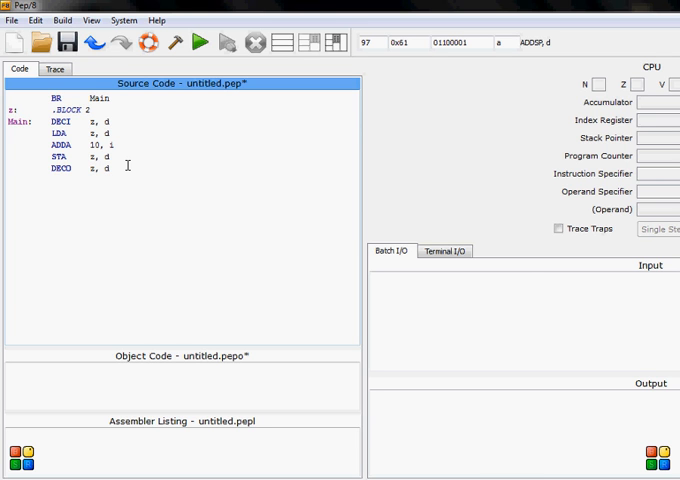
{"action": "type", "text": "STOP"}
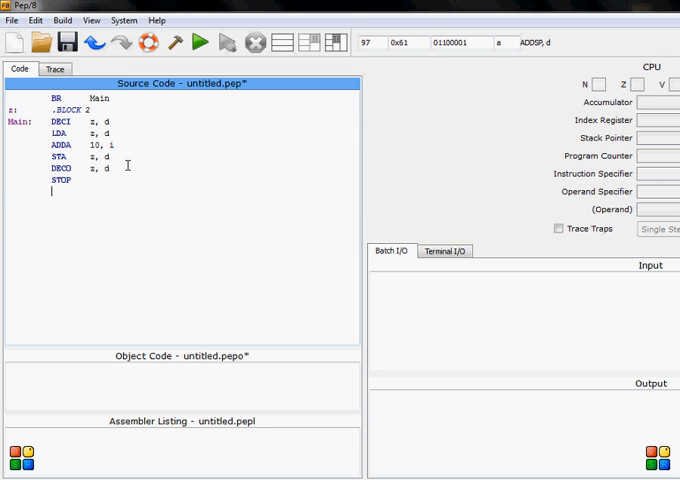
{"action": "type", "text": ".END"}
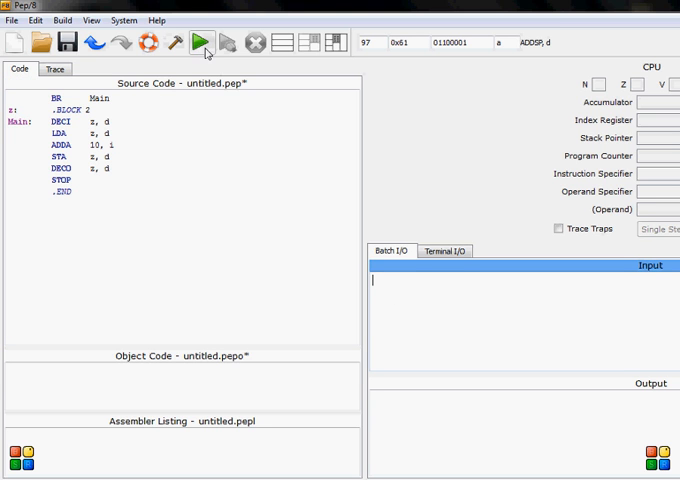
Assemble and run the program, which reports an invalid DECI input error
{"action": "left_click", "coordinate": [200, 40]}
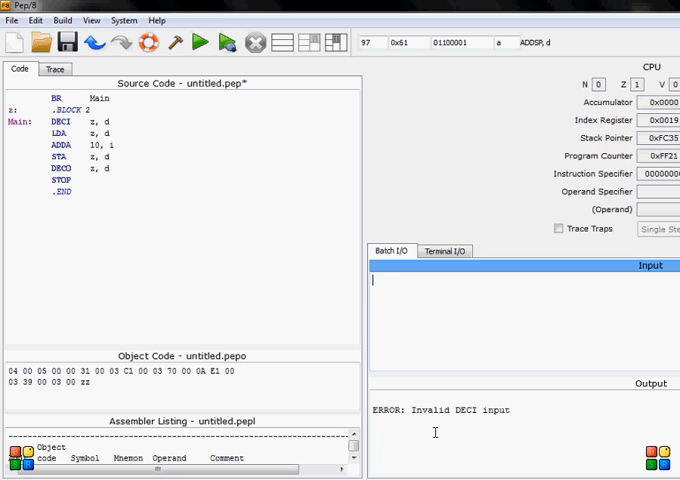
{"action": "mouse_move", "coordinate": [404, 328]}
{"action": "type", "text": "4"}
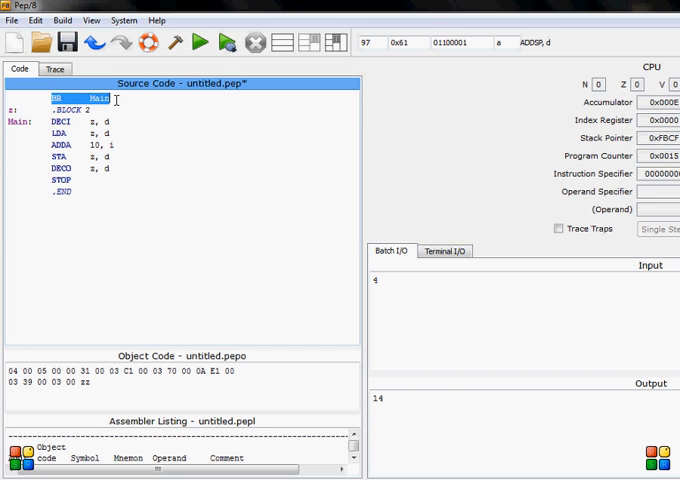
Place the cursor in the source near the z declaration and select the variable z
{"action": "left_click", "coordinate": [40, 98]}
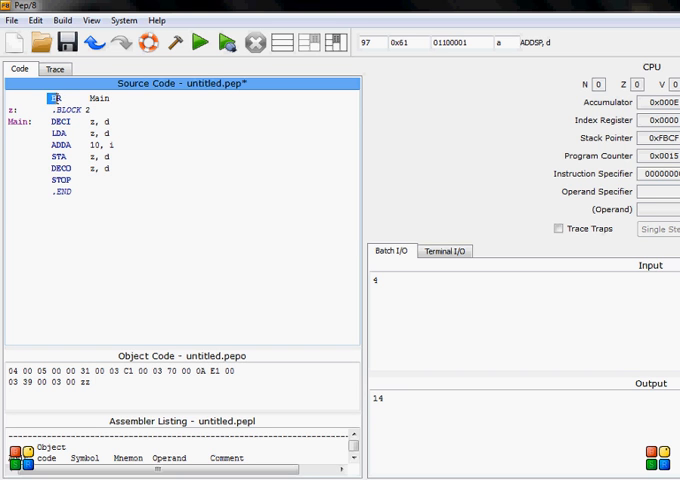
{"action": "left_click", "coordinate": [62, 100]}
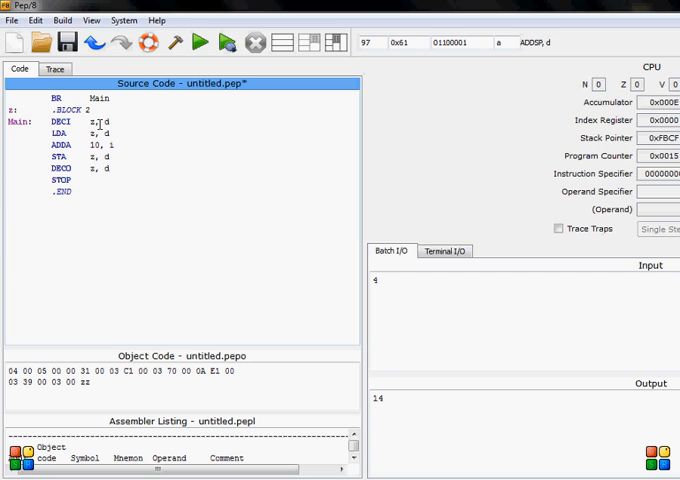
{"action": "double_click", "coordinate": [60, 122]}
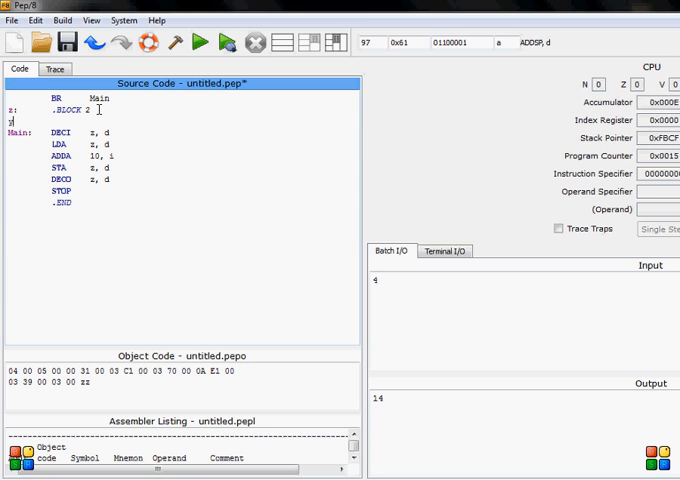
Declare the second variable 'y: .BLOCK 2' below z and clear the selection
{"action": "type", "text": "y:      .BLOCK 2"}
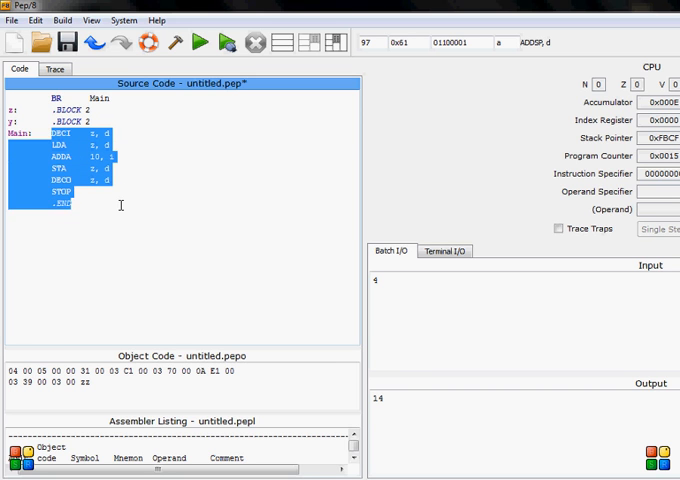
{"action": "left_click", "coordinate": [174, 100]}
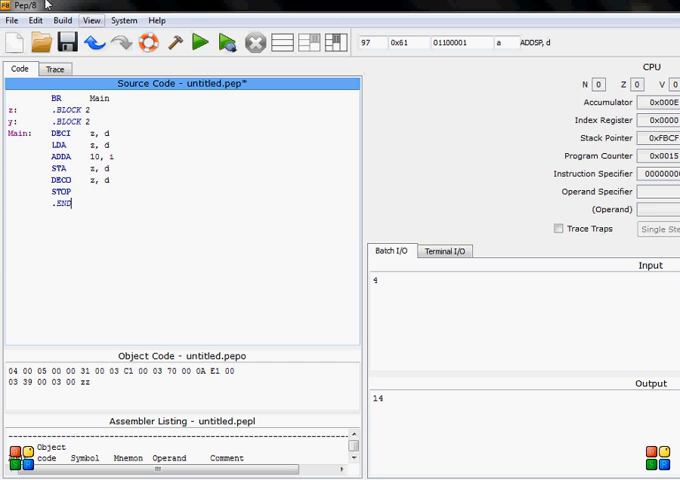
{"action": "left_click", "coordinate": [12, 20]}
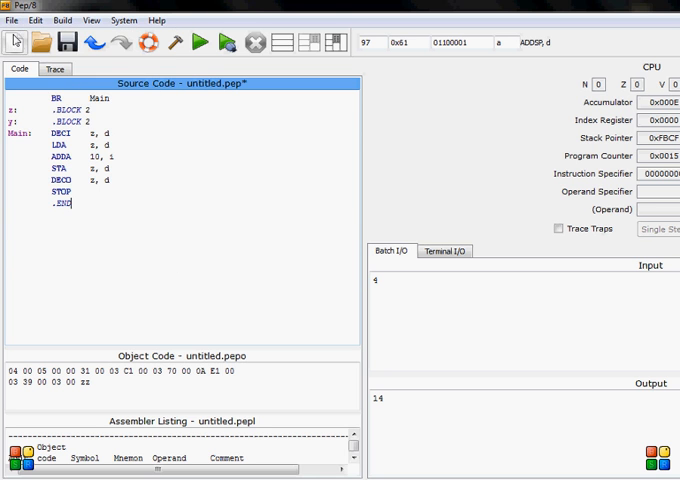
Look through the Edit menu commands and dismiss it without choosing one
{"action": "left_click", "coordinate": [36, 20]}
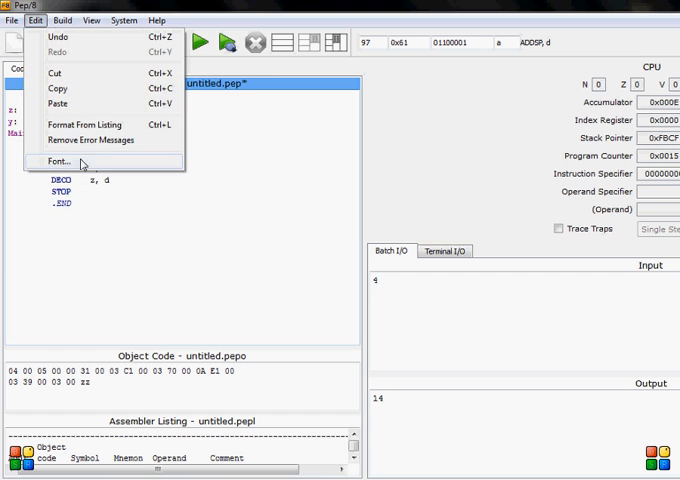
{"action": "mouse_move", "coordinate": [90, 162]}
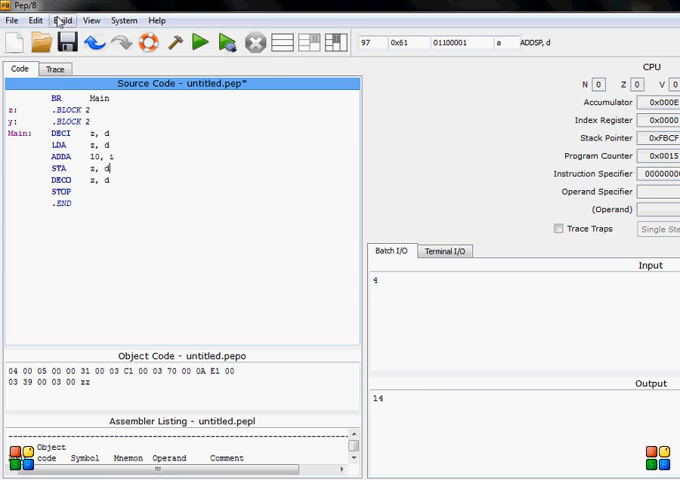
{"action": "left_click", "coordinate": [62, 20]}
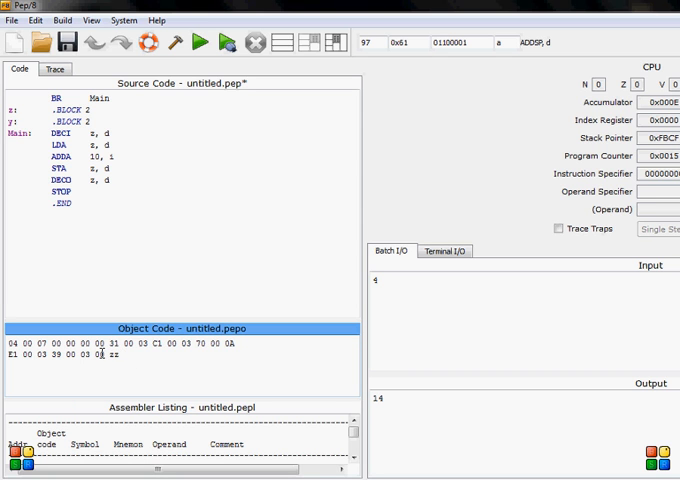
Select part of the object code and replace the batch input value 4 with 5
{"action": "left_click_drag", "start_coordinate": [4, 344], "coordinate": [120, 356]}
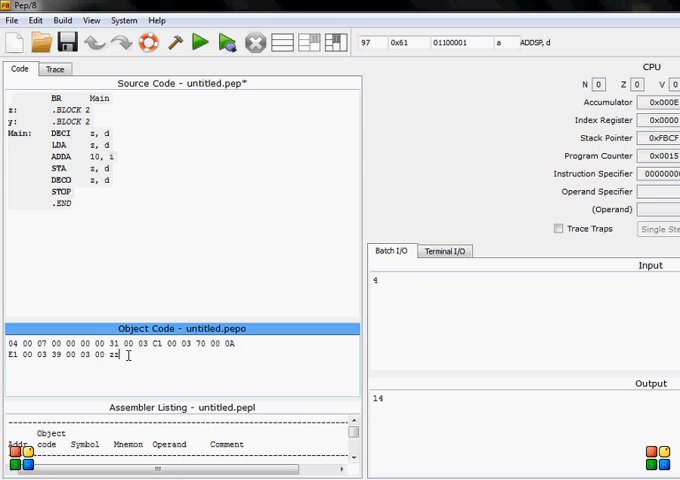
{"action": "mouse_move", "coordinate": [302, 236]}
{"action": "type", "text": "5"}
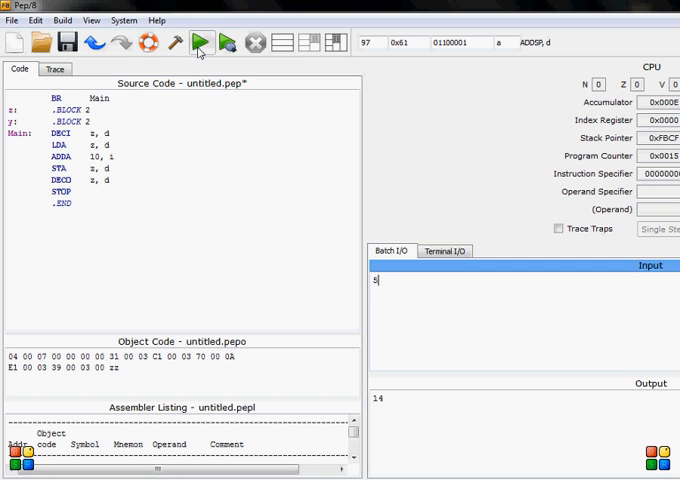
Run the revised program on input 5 so the Batch I/O output shows 15
{"action": "left_click", "coordinate": [200, 42]}
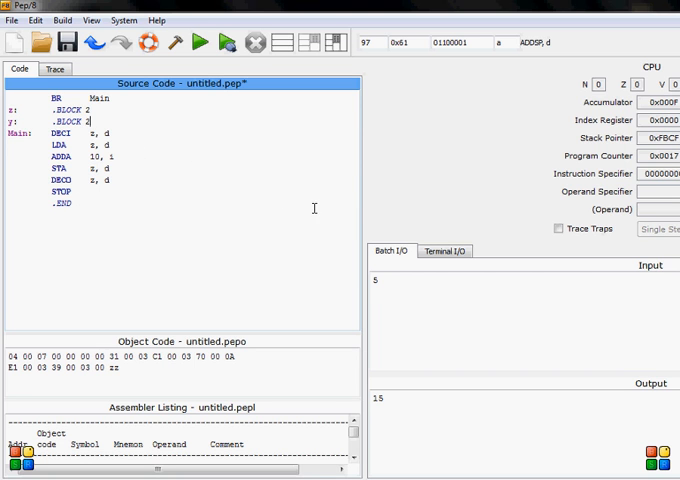
{"action": "mouse_move", "coordinate": [248, 192]}
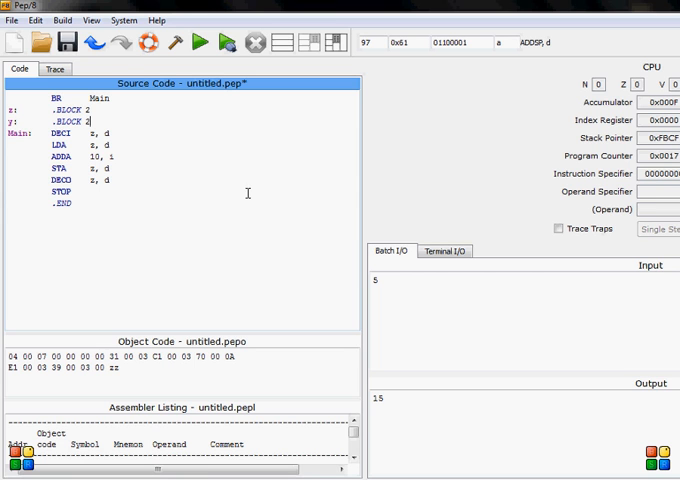